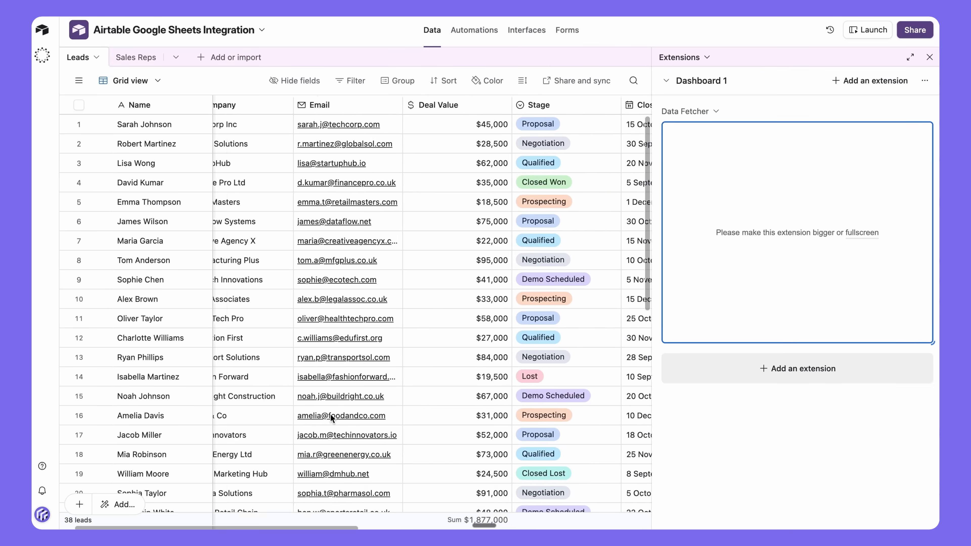
Scroll across the cleared Leads table showing only the Name field and three blank rows
scroll("right", 3)
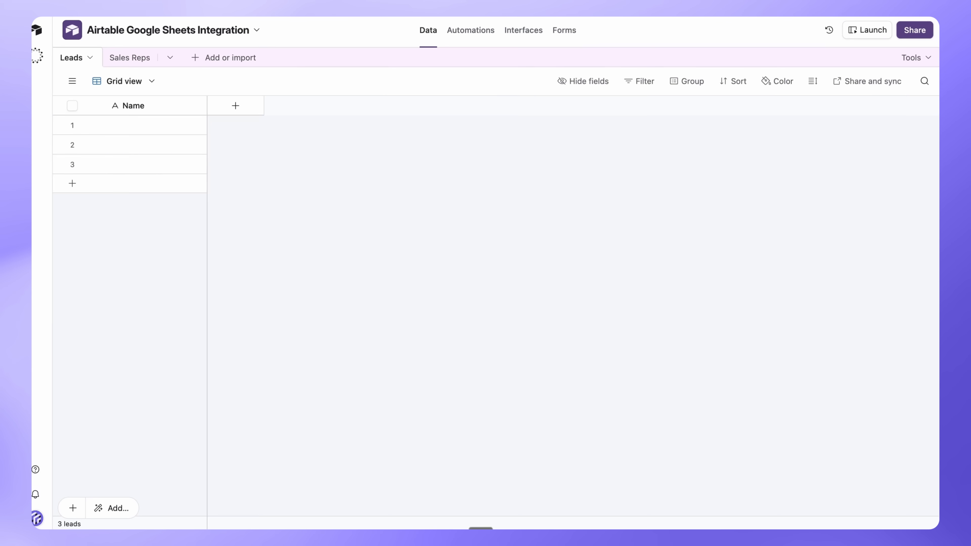
Install the Data Fetcher extension from the marketplace into the base
left_click(916, 58)
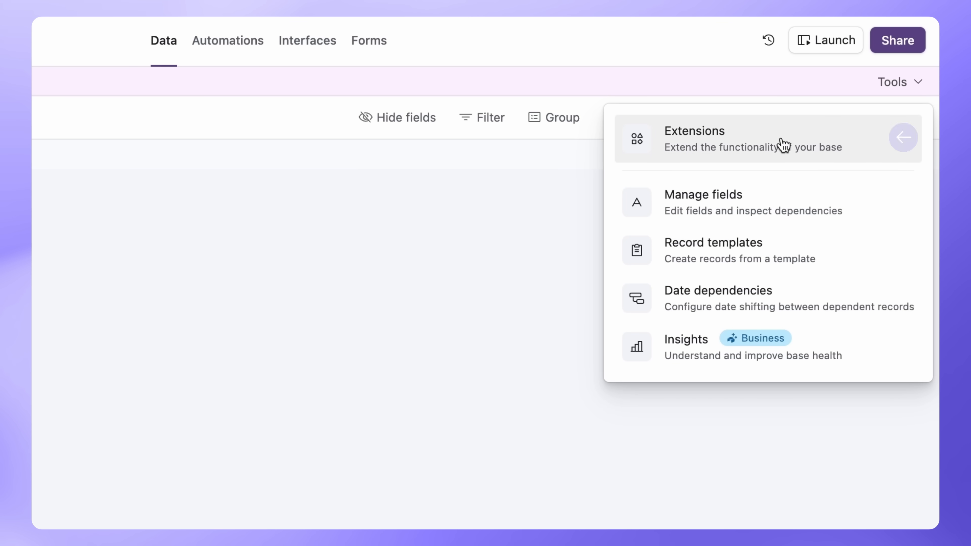
left_click(695, 138)
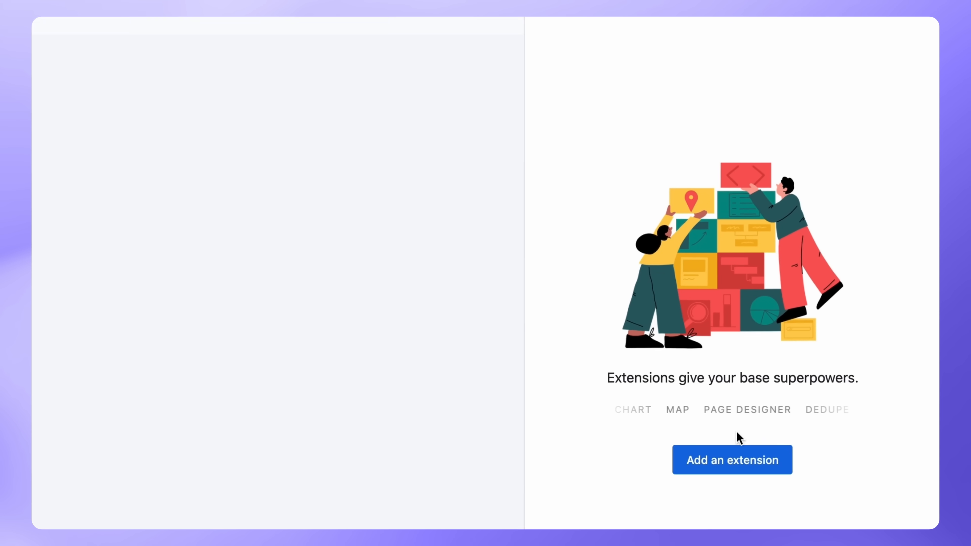
left_click(731, 460)
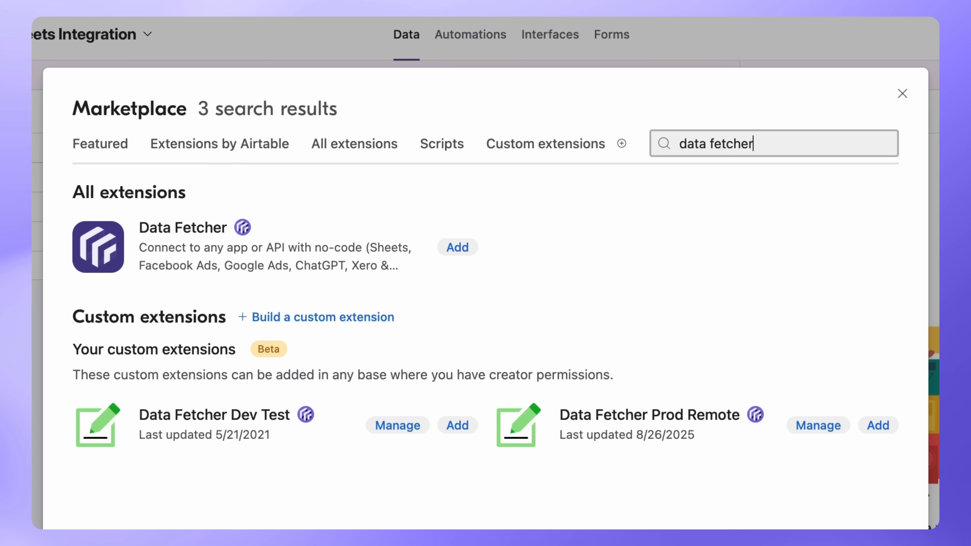
left_click(457, 248)
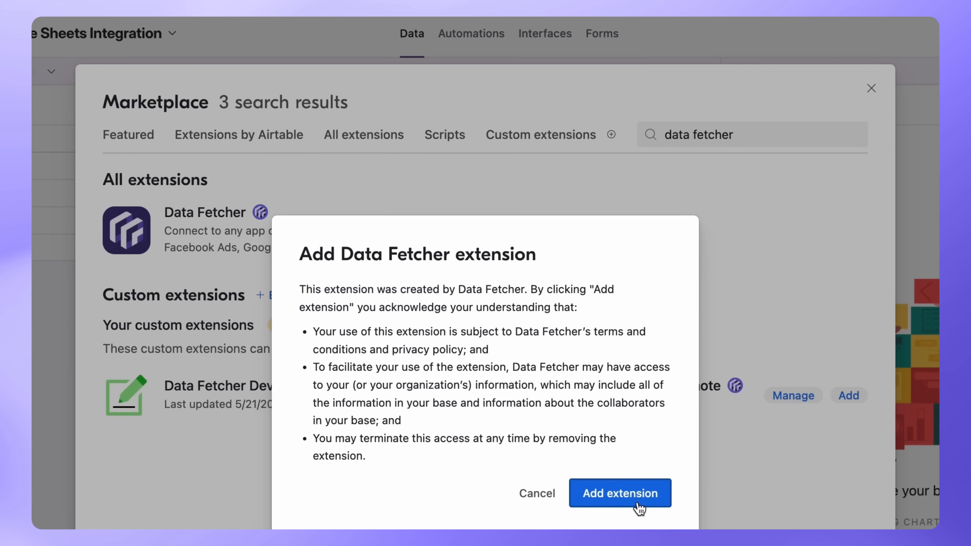
left_click(619, 494)
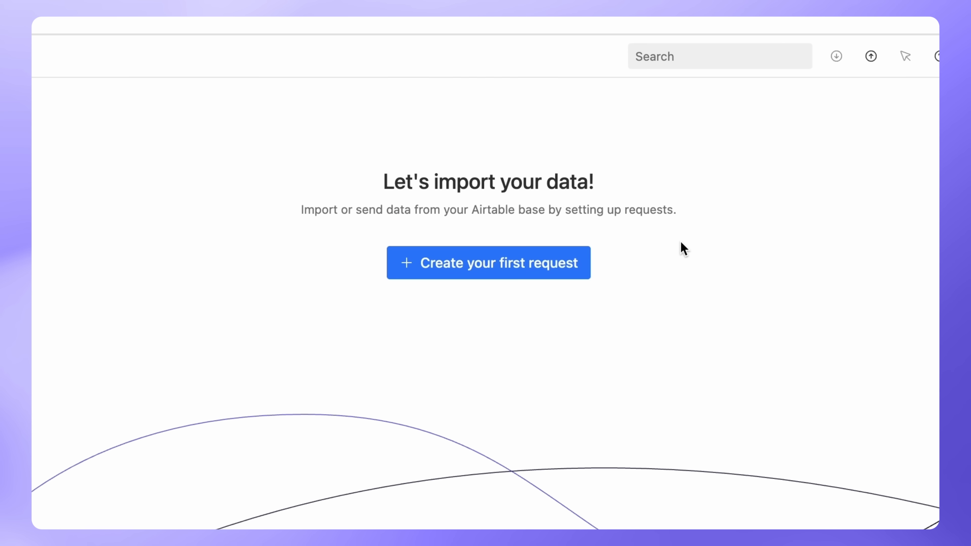
Create the first request with Google Sheets as application and start a new Google Sheets connection
left_click(488, 263)
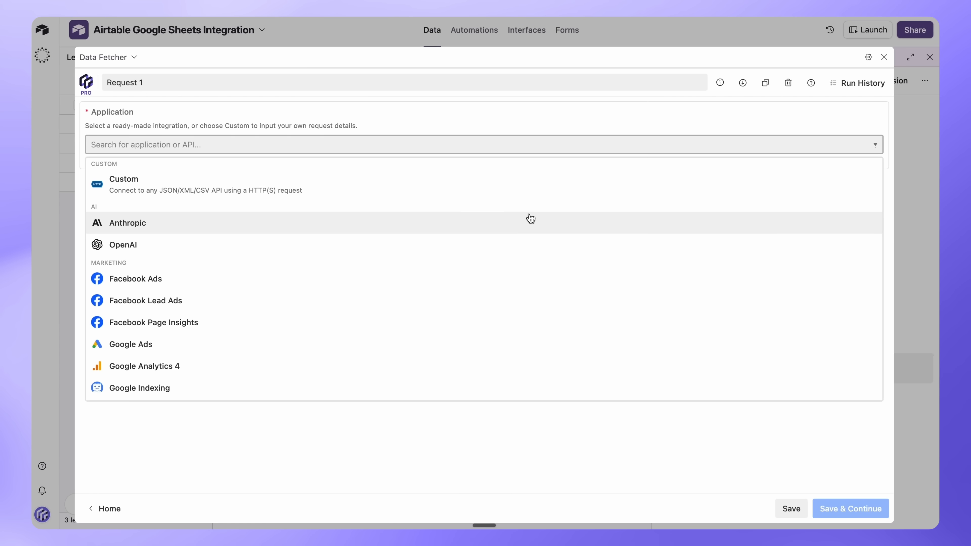
type("google")
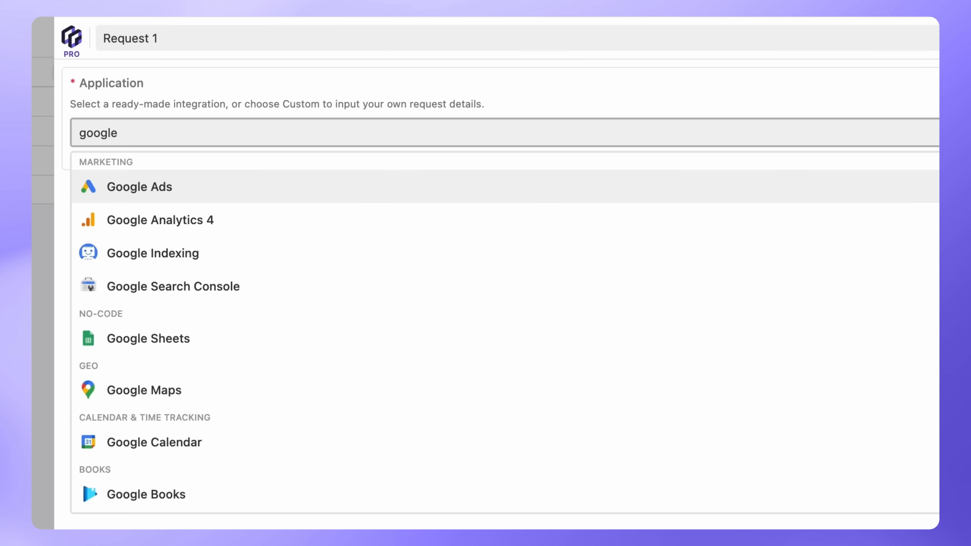
left_click(149, 338)
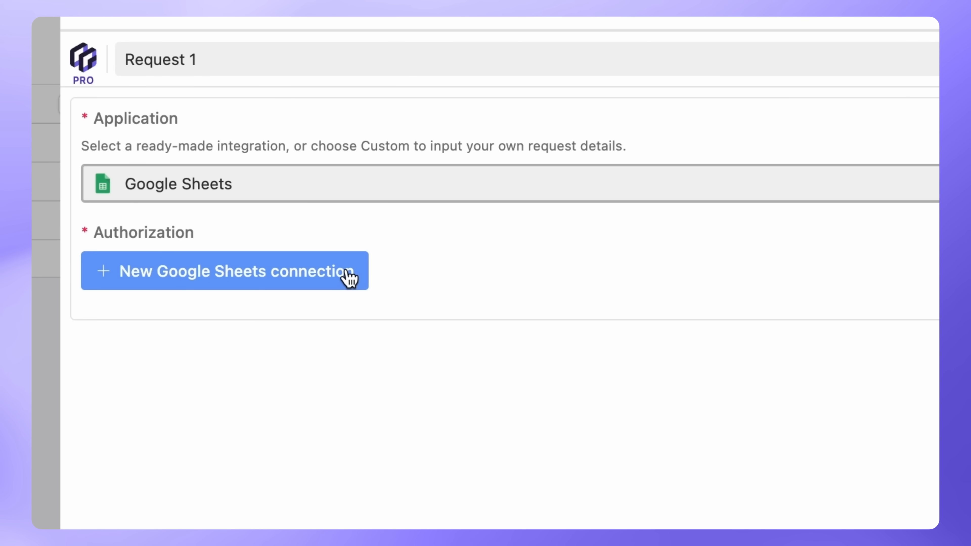
left_click(224, 271)
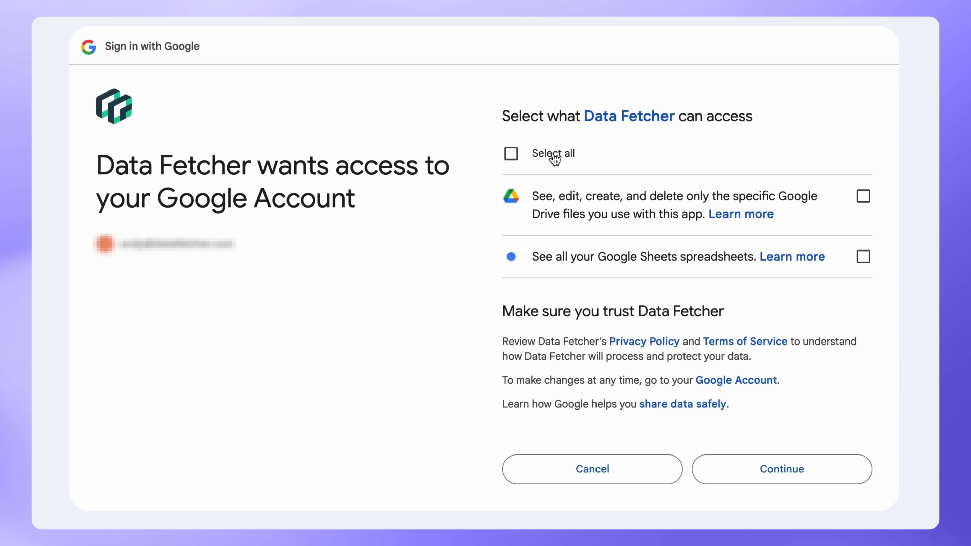
Grant all Google permissions, name the request 'Fetch Sheets' and save it
left_click(510, 154)
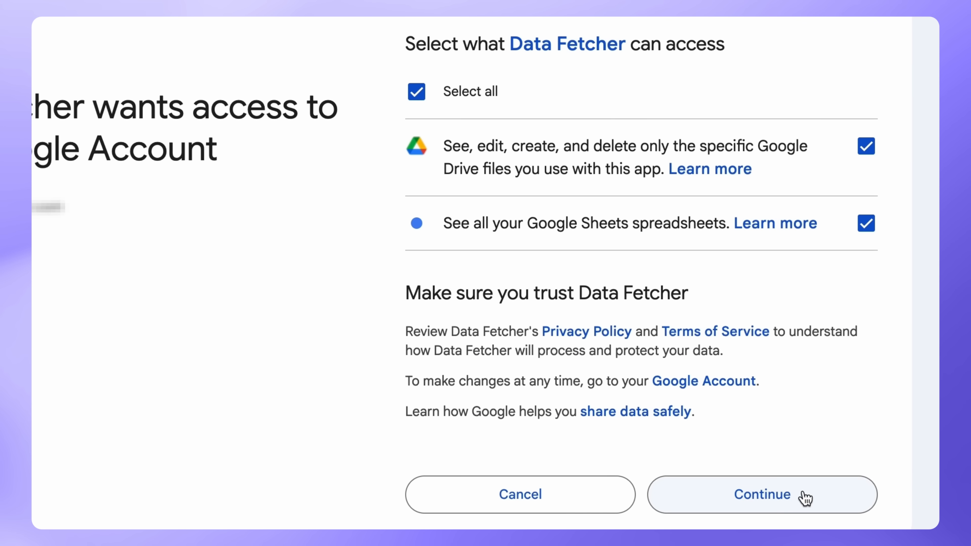
left_click(762, 494)
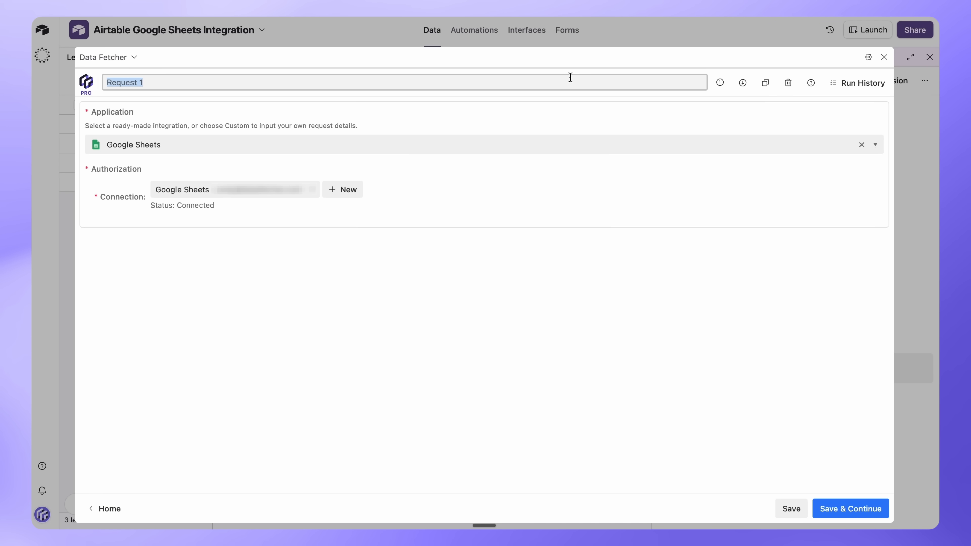
type("Fetch Sheets")
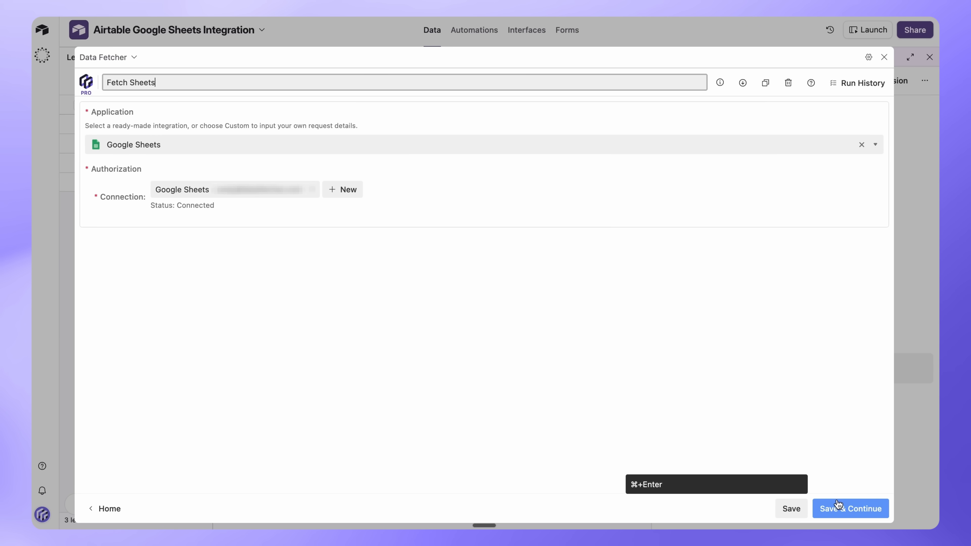
left_click(850, 508)
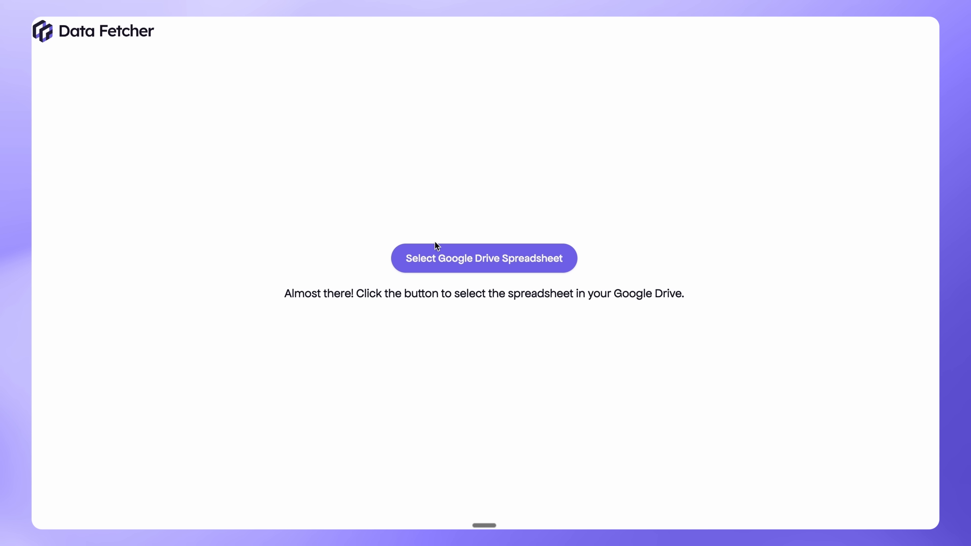
Choose the Sales CRM spreadsheet from Google Drive as the data source
left_click(483, 258)
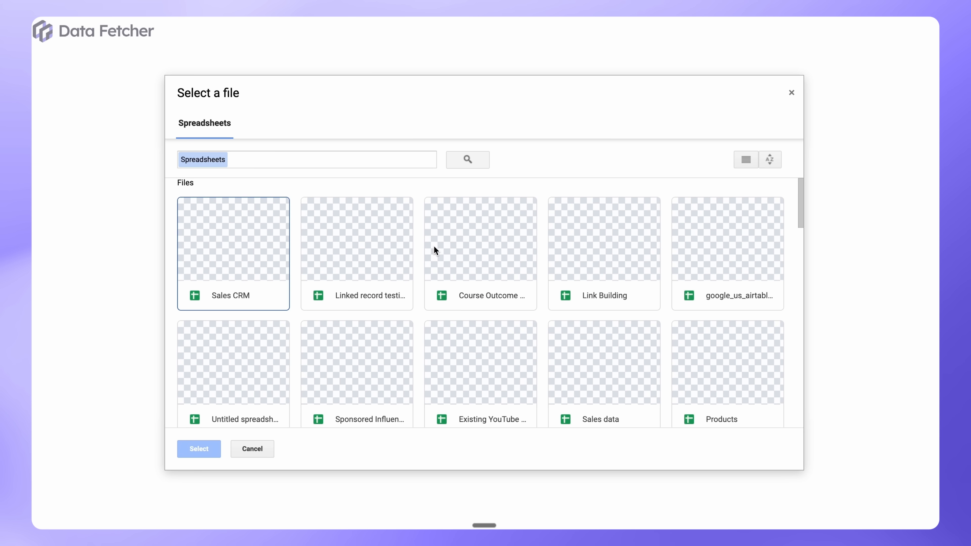
left_click(232, 254)
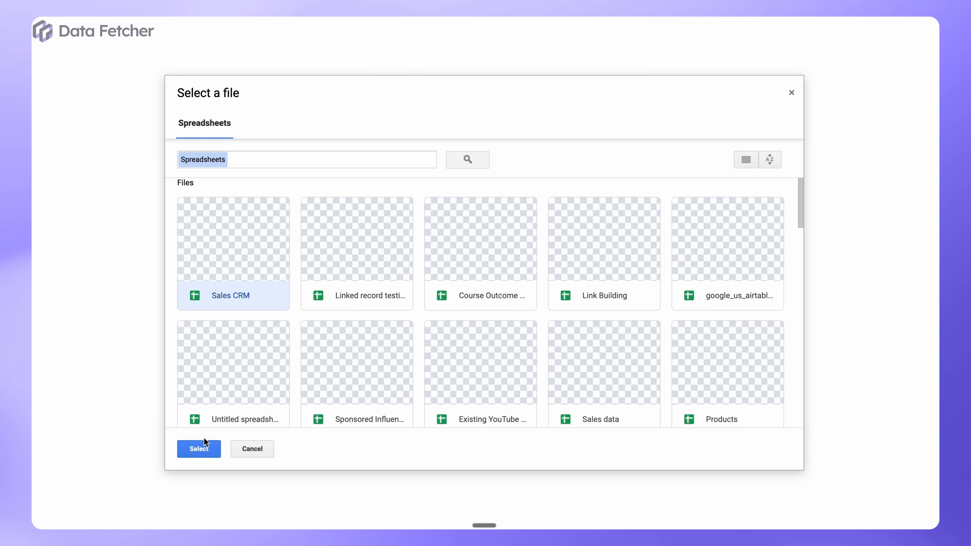
left_click(198, 448)
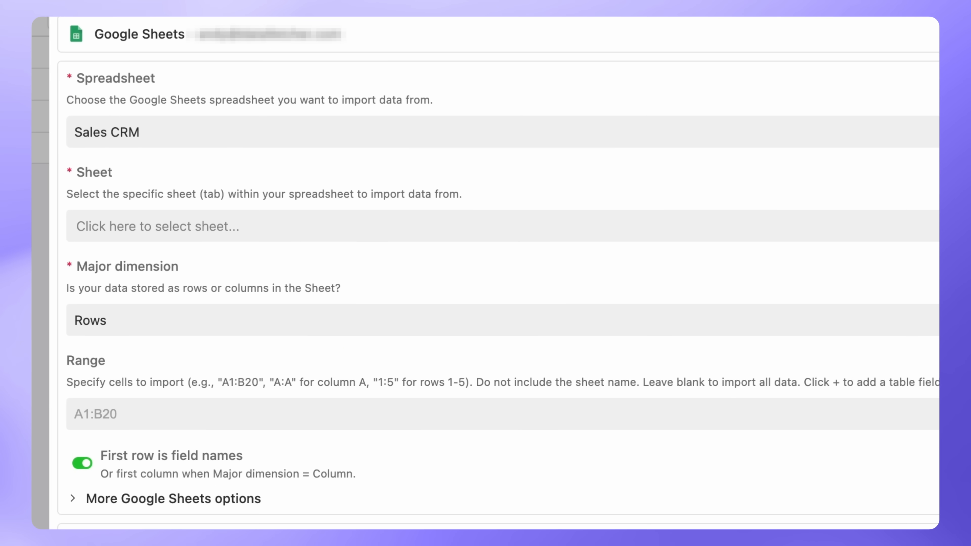
mouse_move(232, 223)
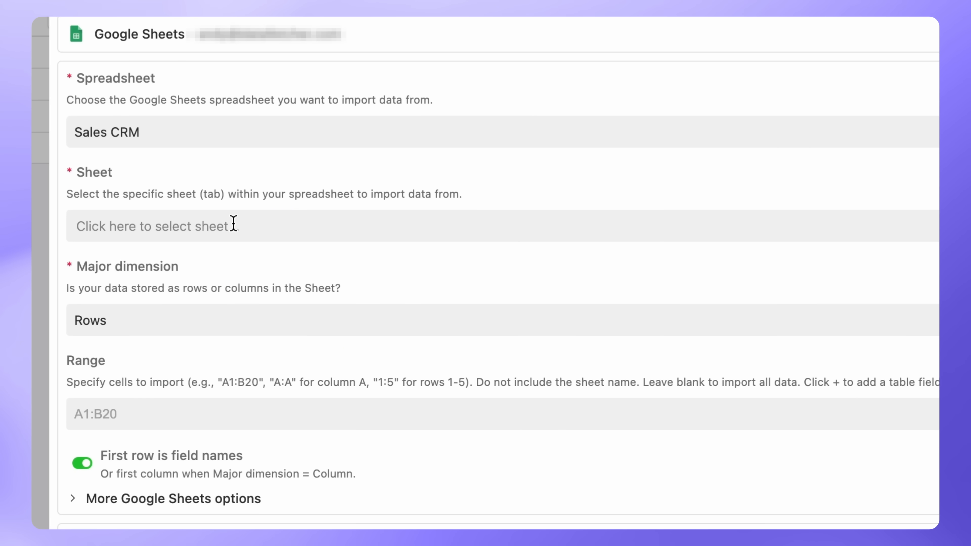
Select the Leads sheet and continue to the field-mapping preview of its 38 records
left_click(248, 226)
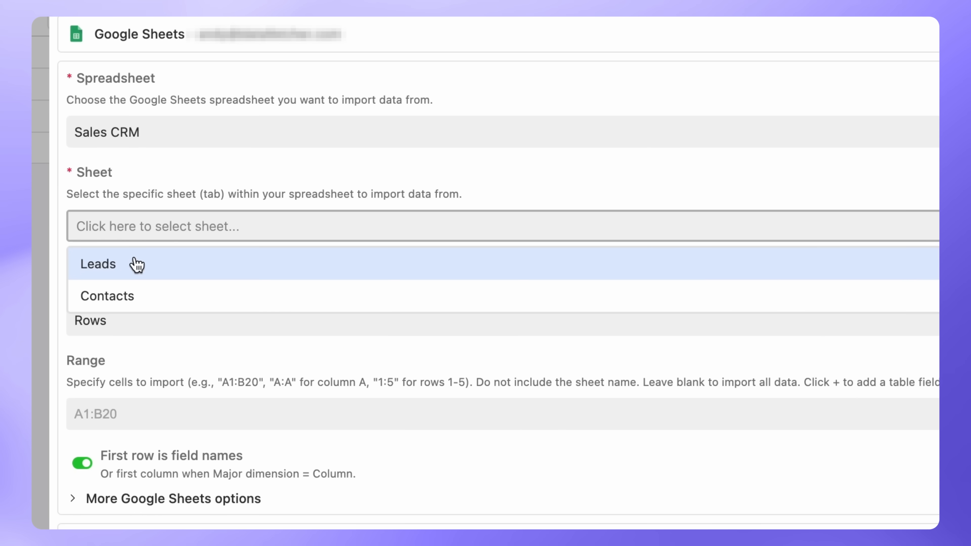
left_click(97, 264)
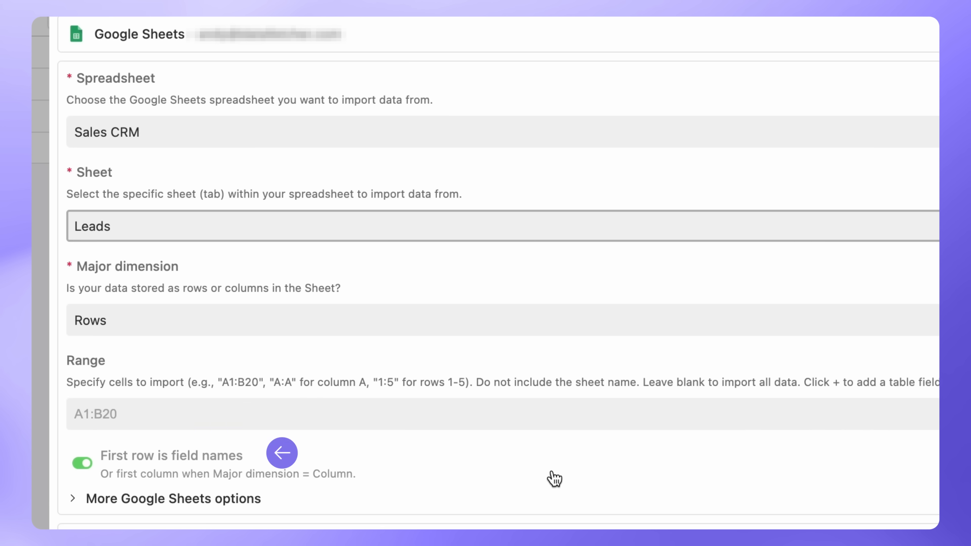
left_click(282, 453)
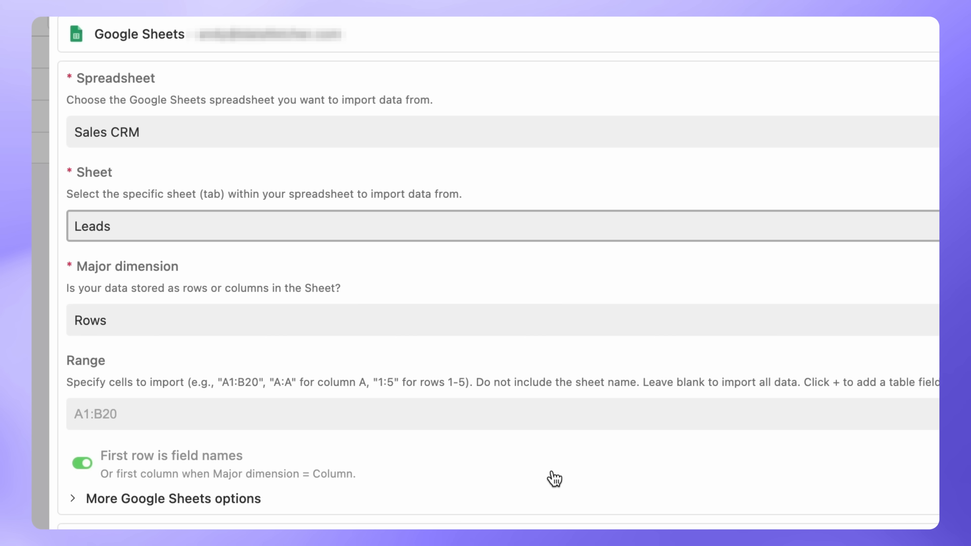
scroll("down", 3)
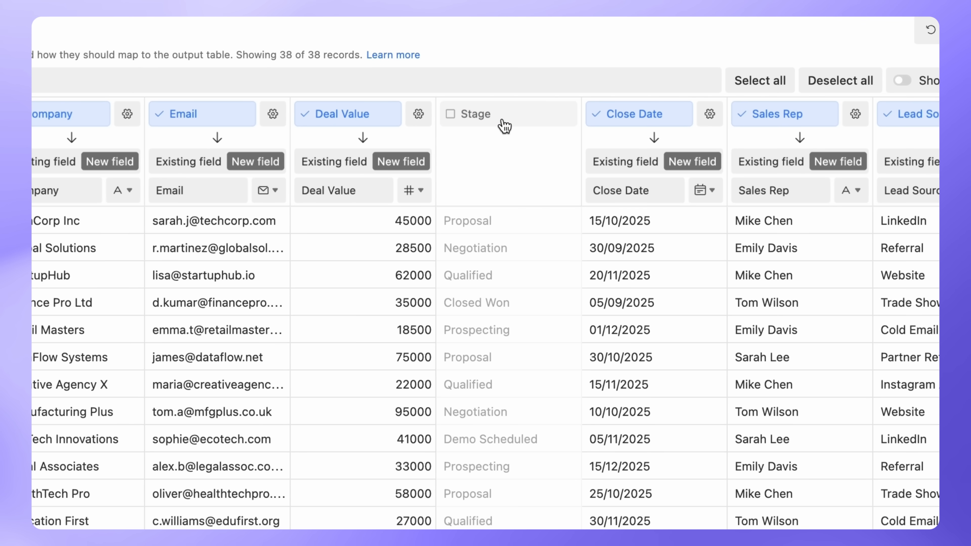
Include the Stage column as single select and map Deal Value as a Currency field
left_click(450, 113)
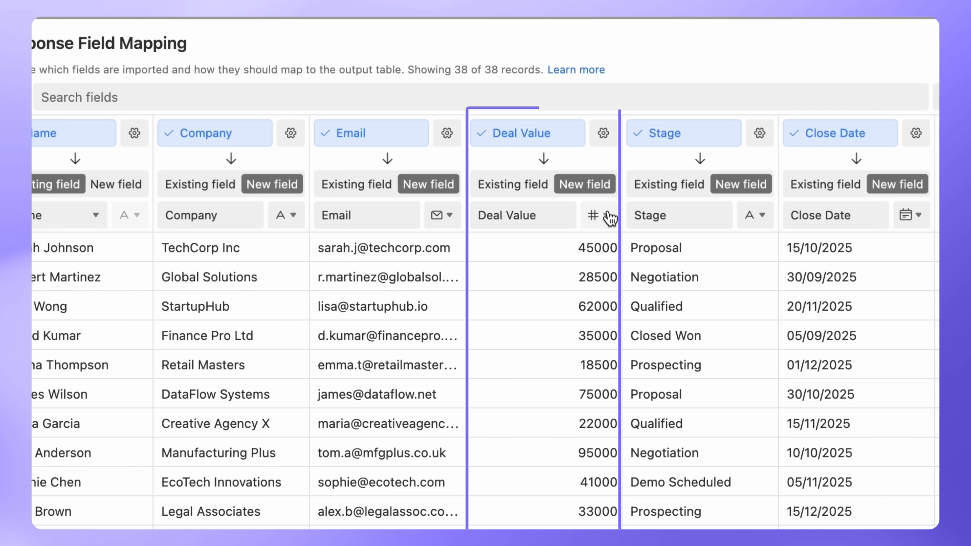
left_click(605, 215)
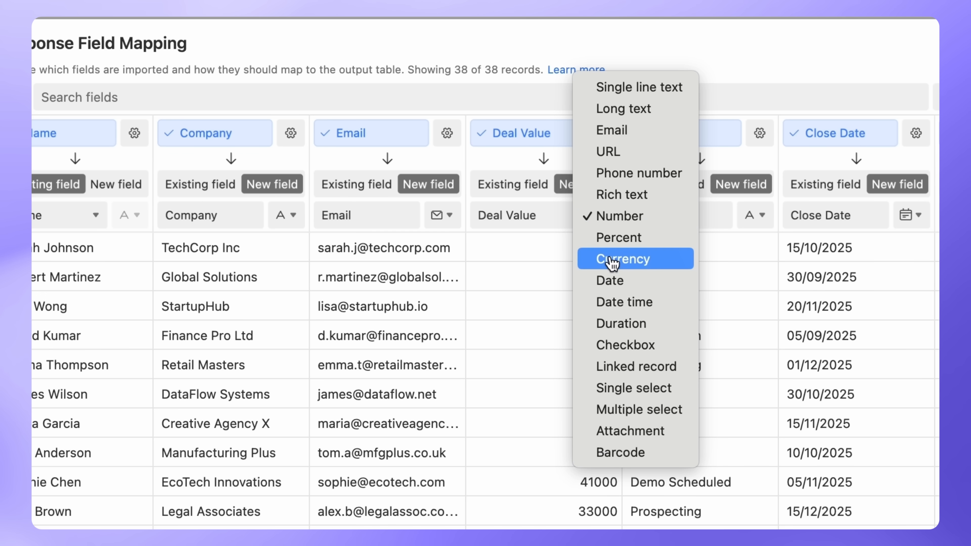
left_click(623, 259)
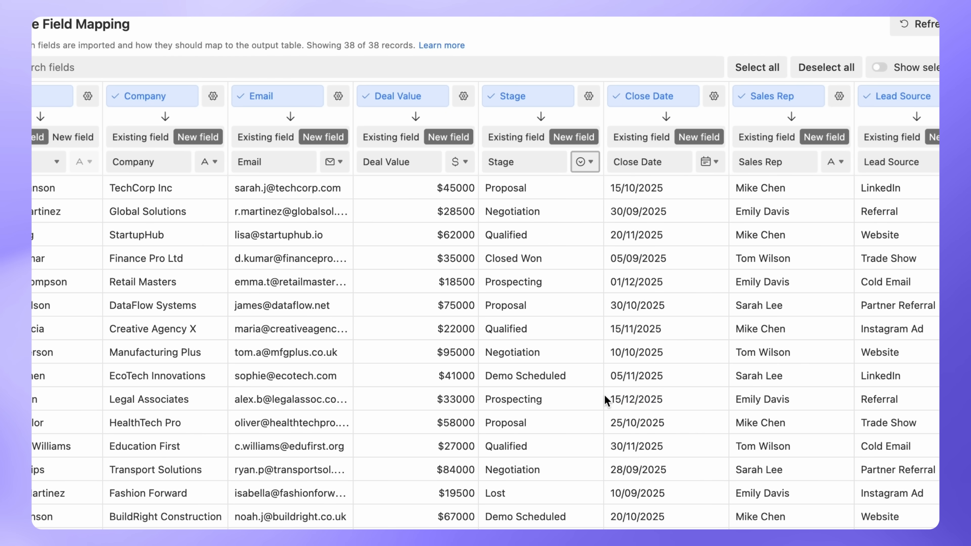
mouse_move(654, 372)
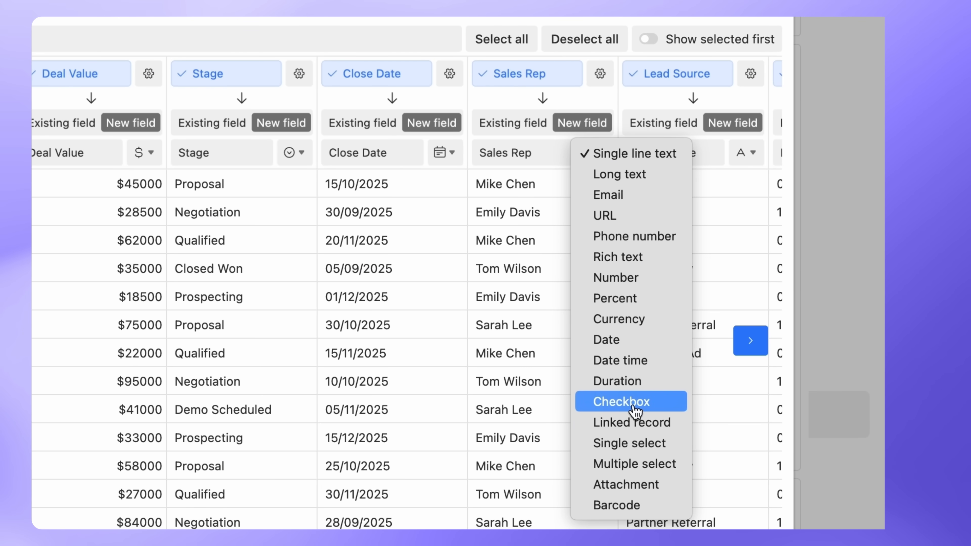
mouse_move(632, 422)
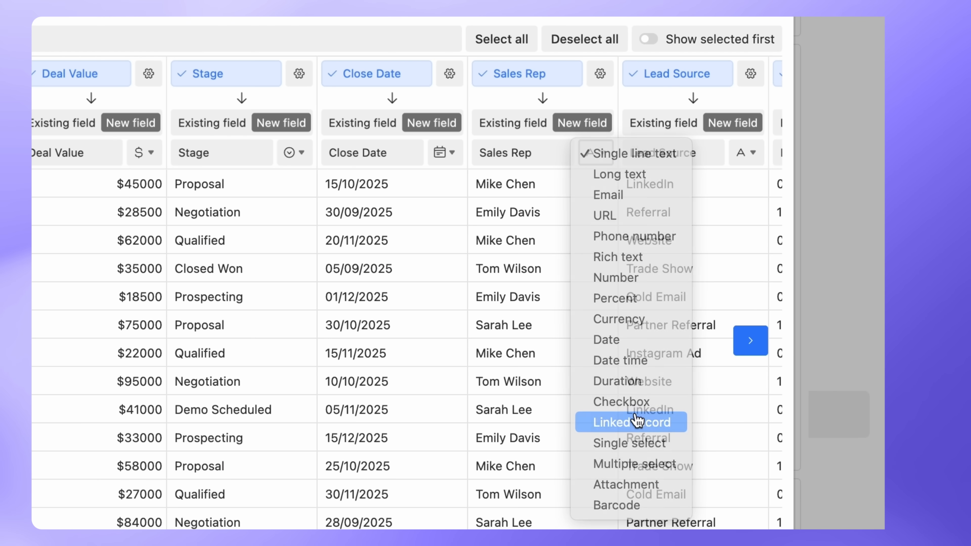
Map Sales Rep as a linked record to its table, then save and run the import
left_click(630, 422)
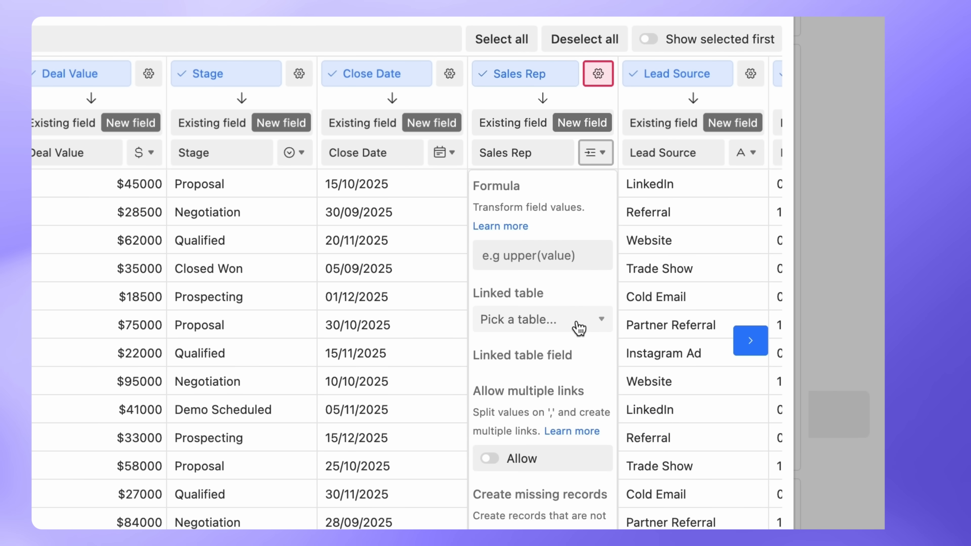
left_click(542, 320)
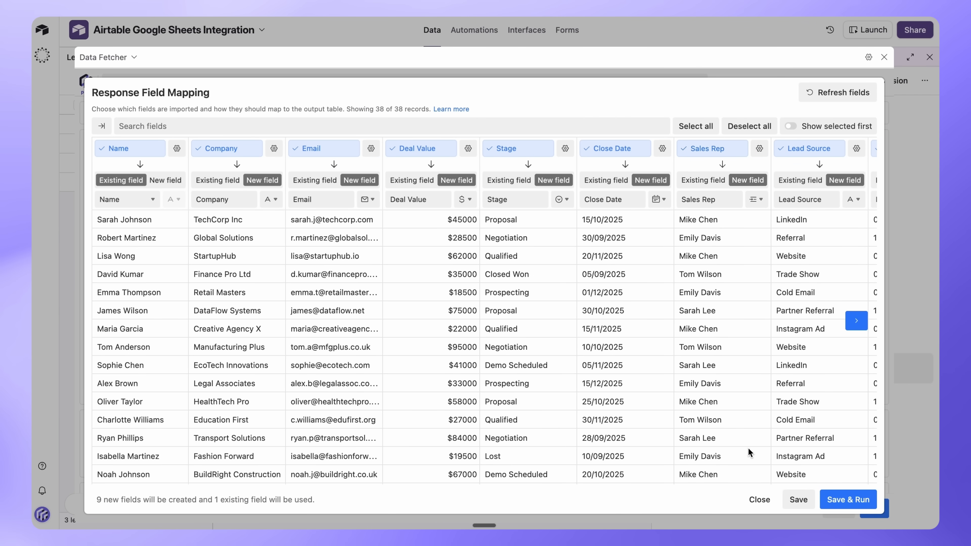
left_click(856, 320)
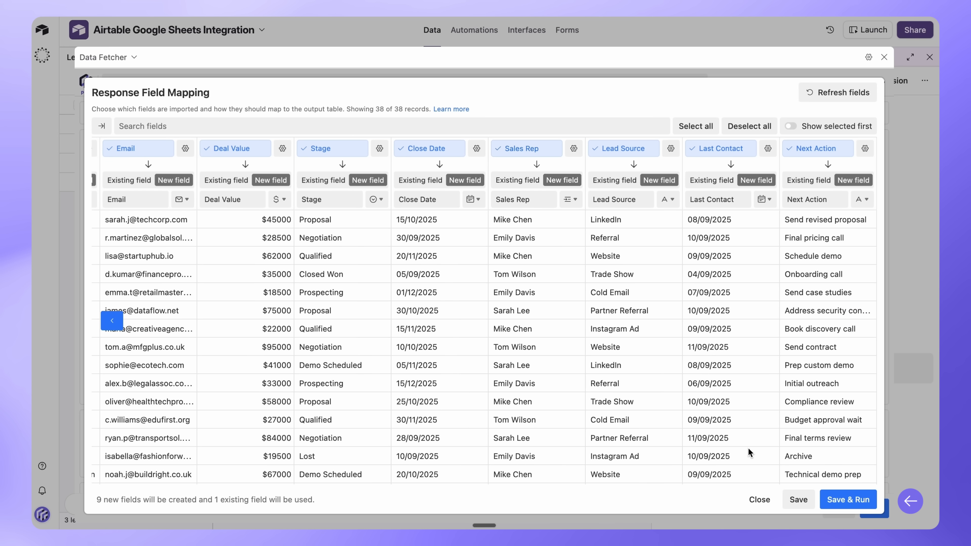
mouse_move(848, 499)
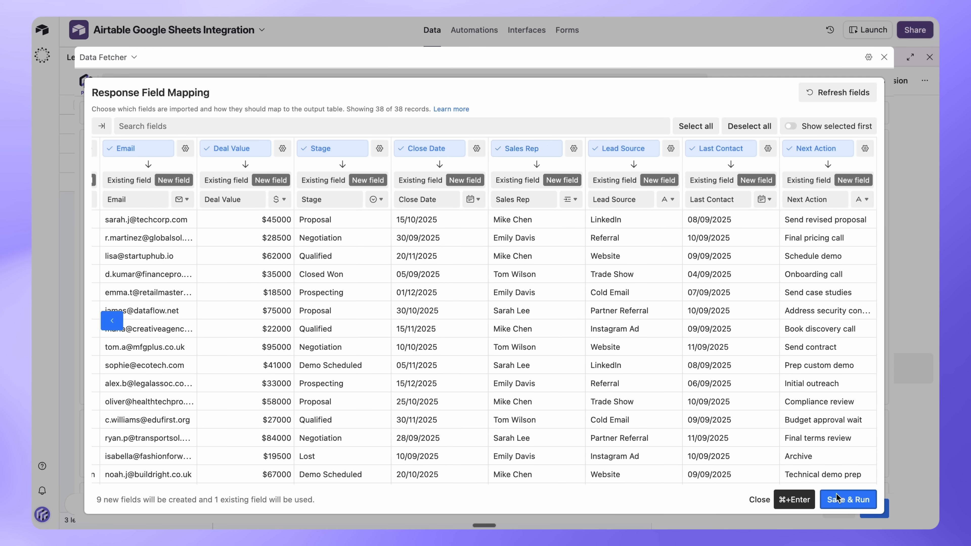
left_click(847, 499)
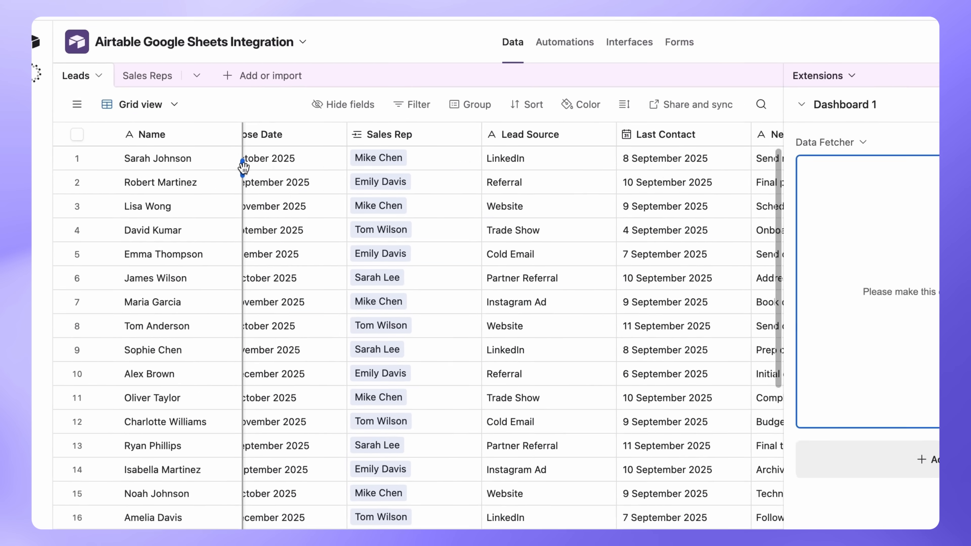
Review linked leads in the Sales Reps table, then return to the request settings
left_click(147, 76)
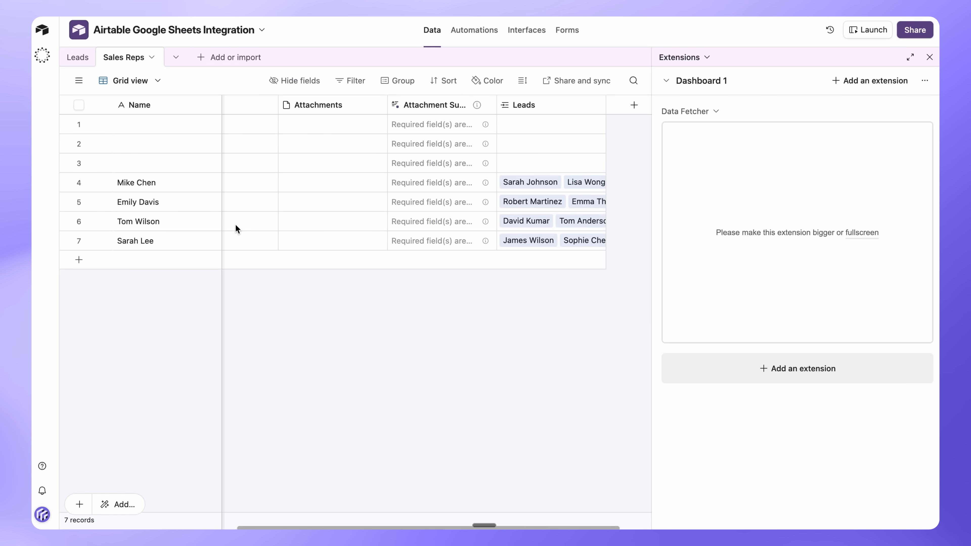
left_click(77, 58)
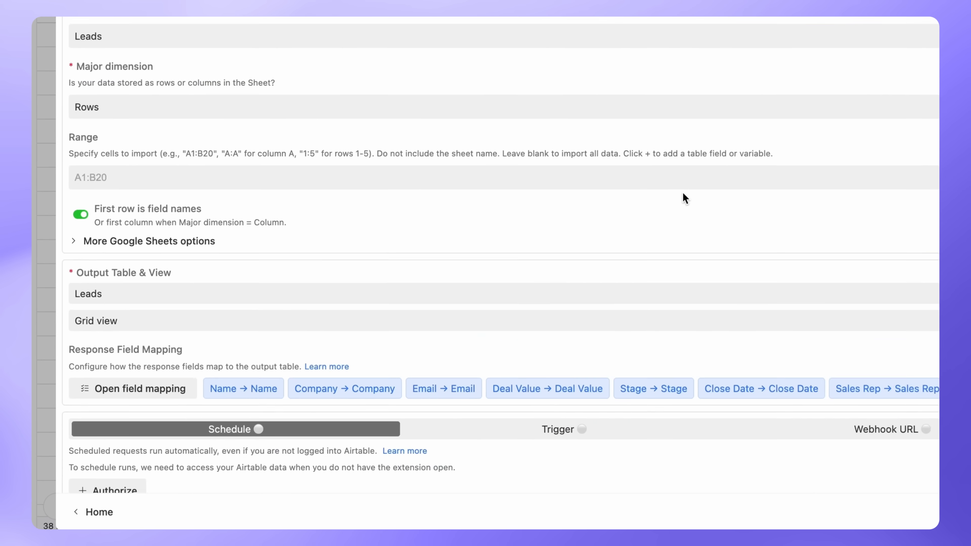
In Advanced settings, update existing records matched on Email and save the request
scroll("down", 3)
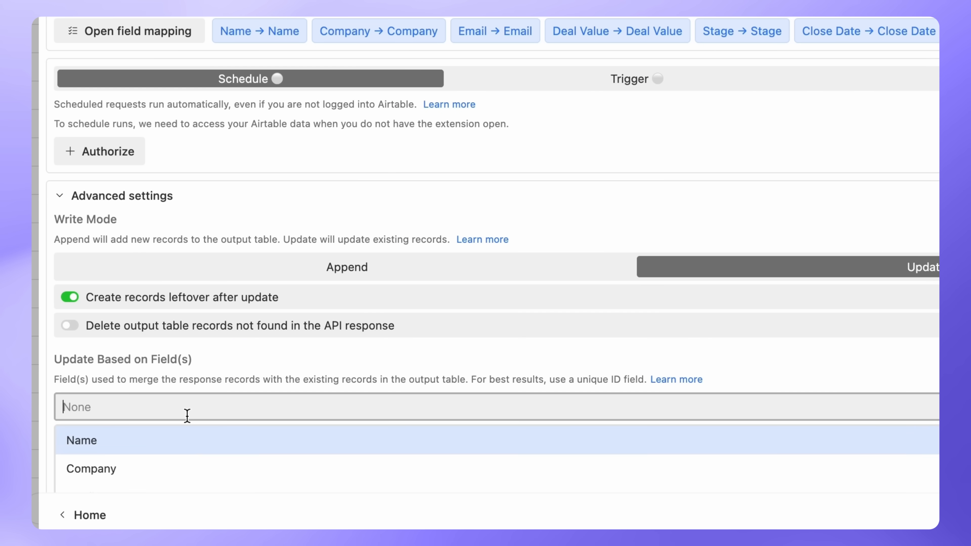
scroll("down", 3)
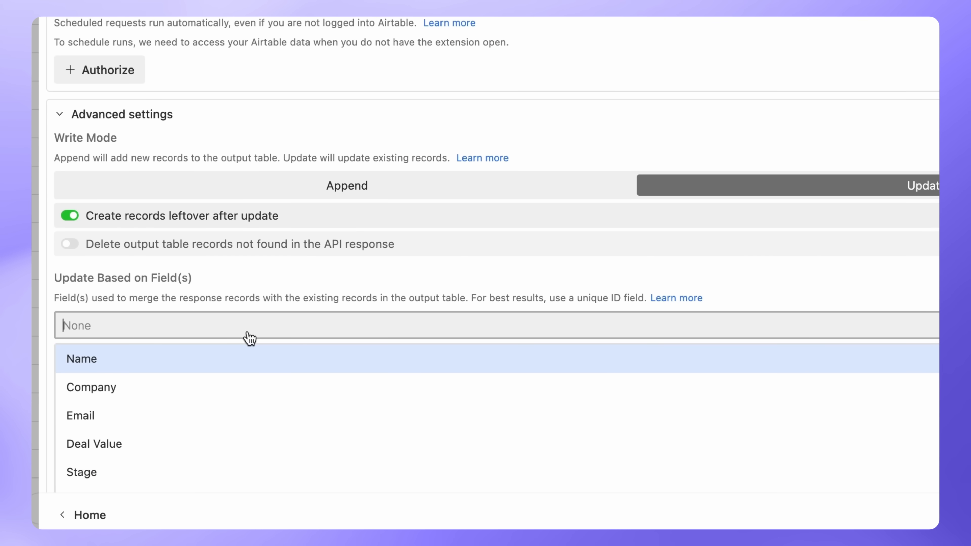
scroll("down", 3)
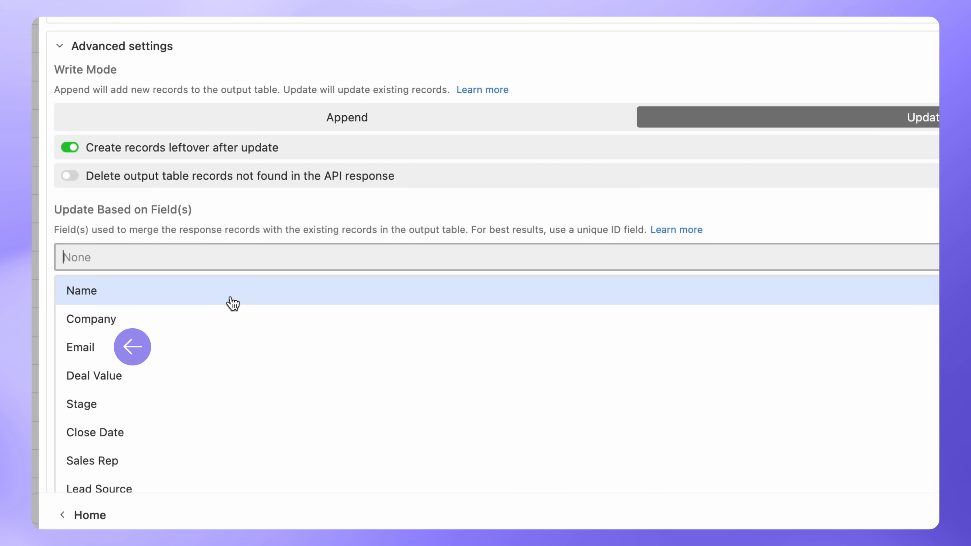
left_click(80, 347)
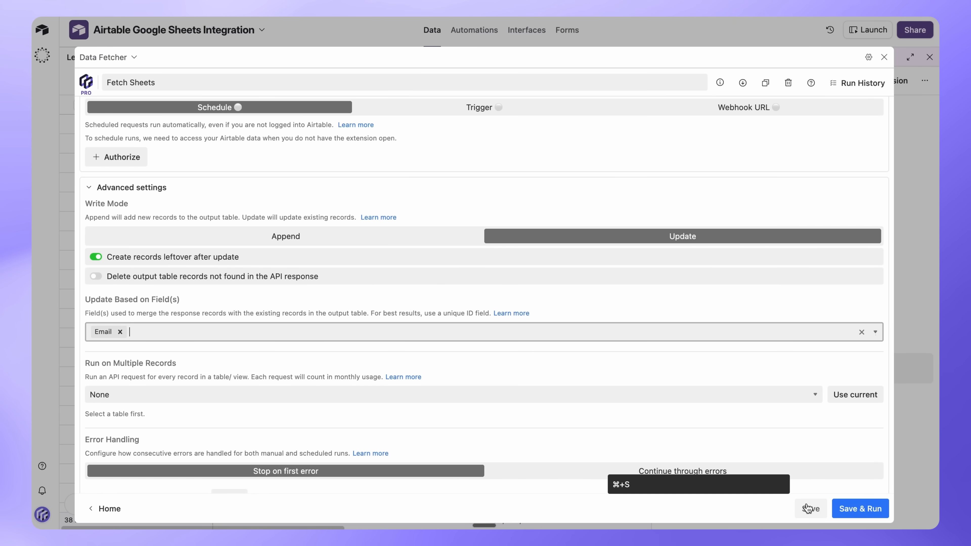
left_click(810, 508)
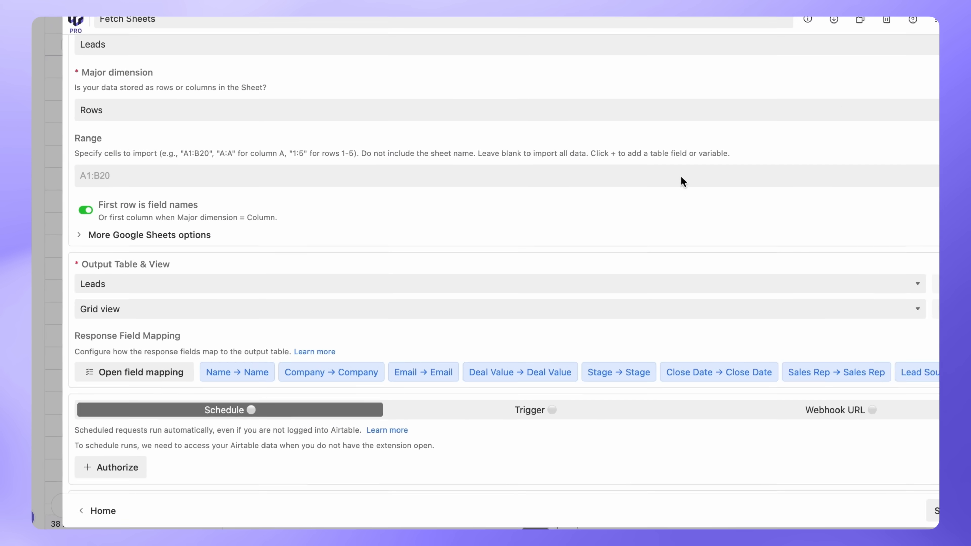
Authorize Data Fetcher with access to all bases and workspaces and grant access
left_click(117, 467)
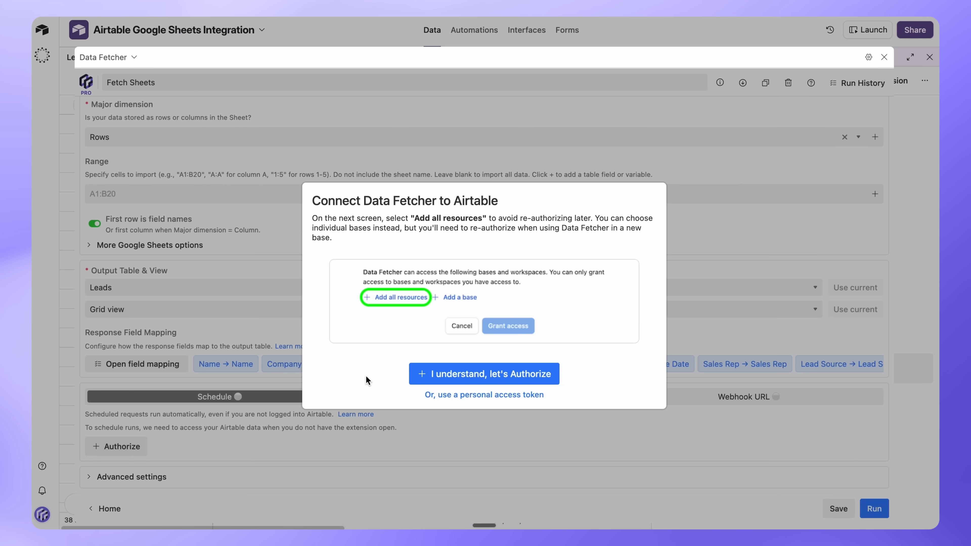
left_click(483, 373)
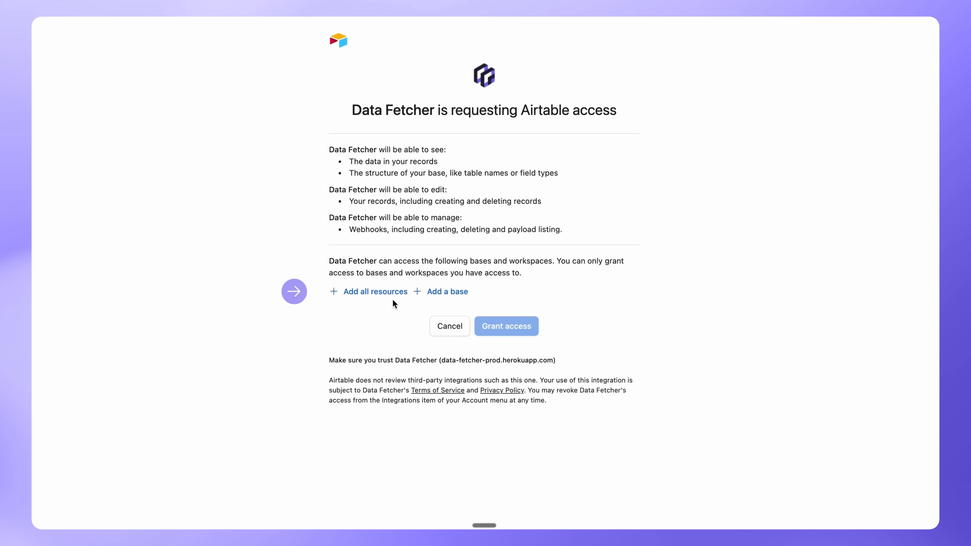
left_click(374, 291)
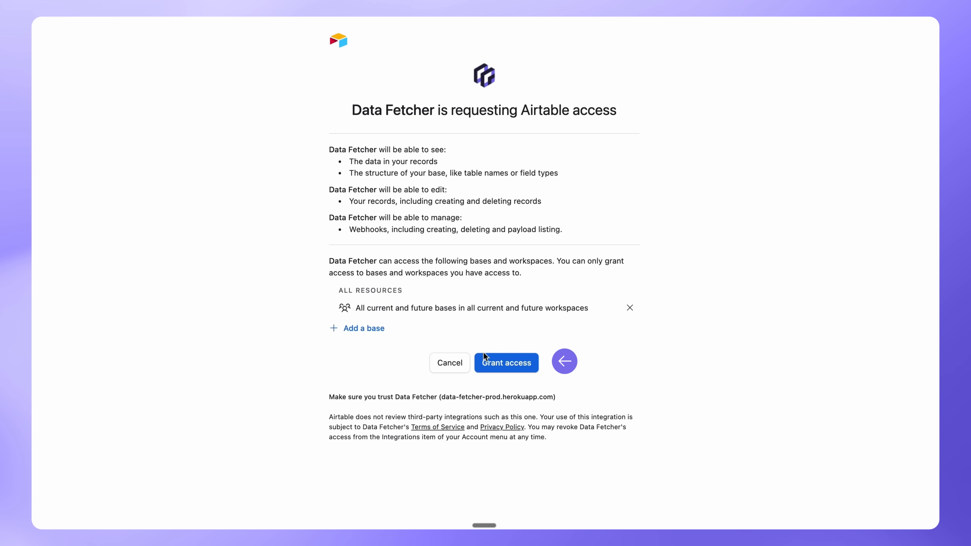
left_click(506, 364)
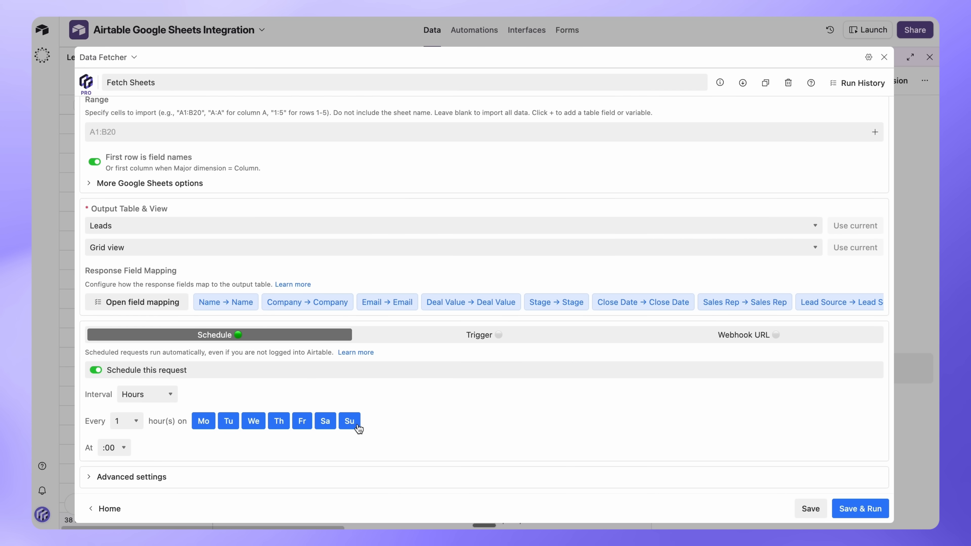
Save the Fetch Sheets request with its every-1-hour, Mo–Su schedule
left_click(810, 508)
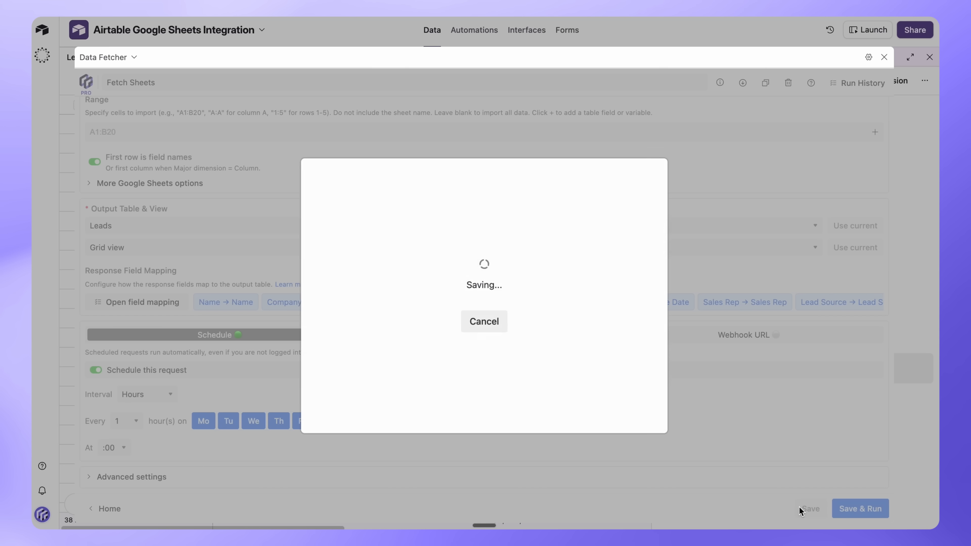